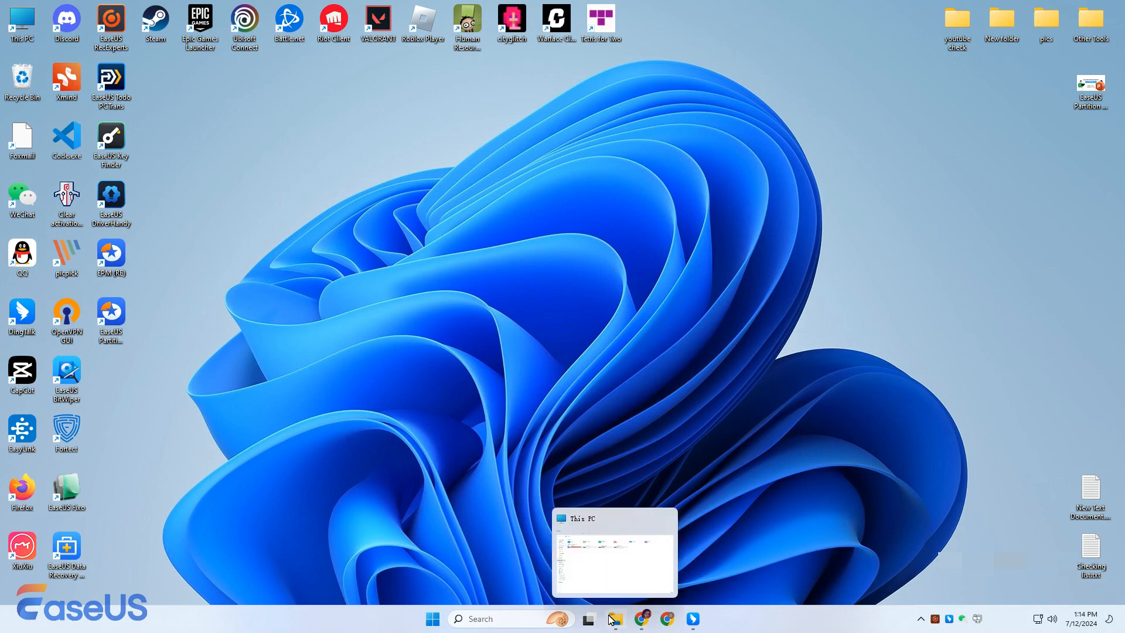
Open This PC to see Local Disk C nearly full, then open the Start quick-link menu
{"action": "left_click", "coordinate": [613, 551]}
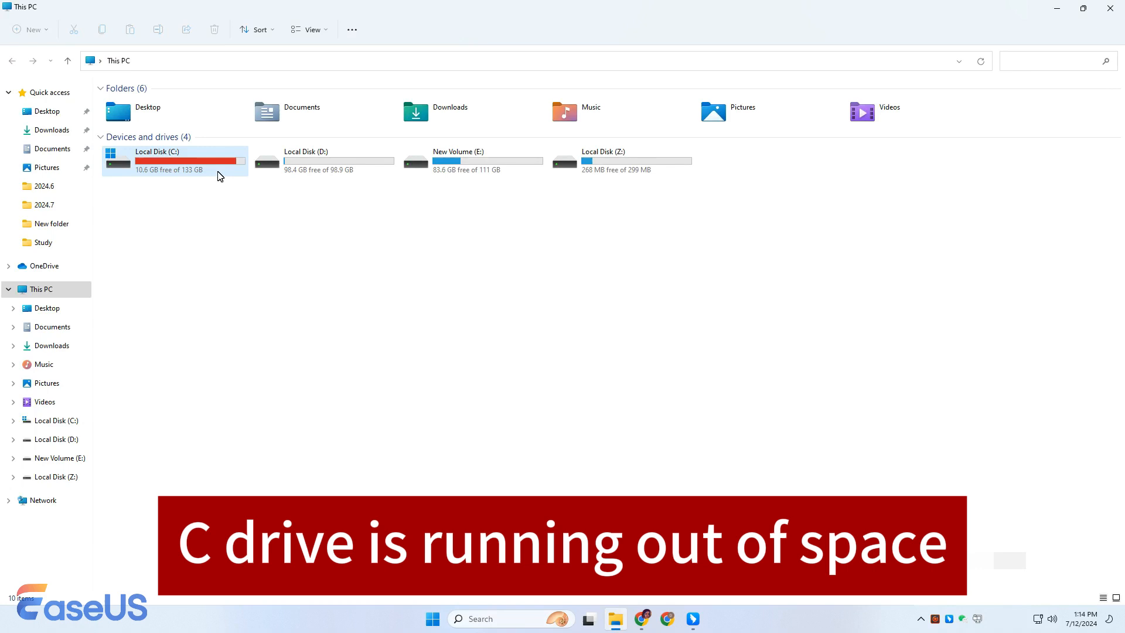
{"action": "right_click", "coordinate": [432, 619]}
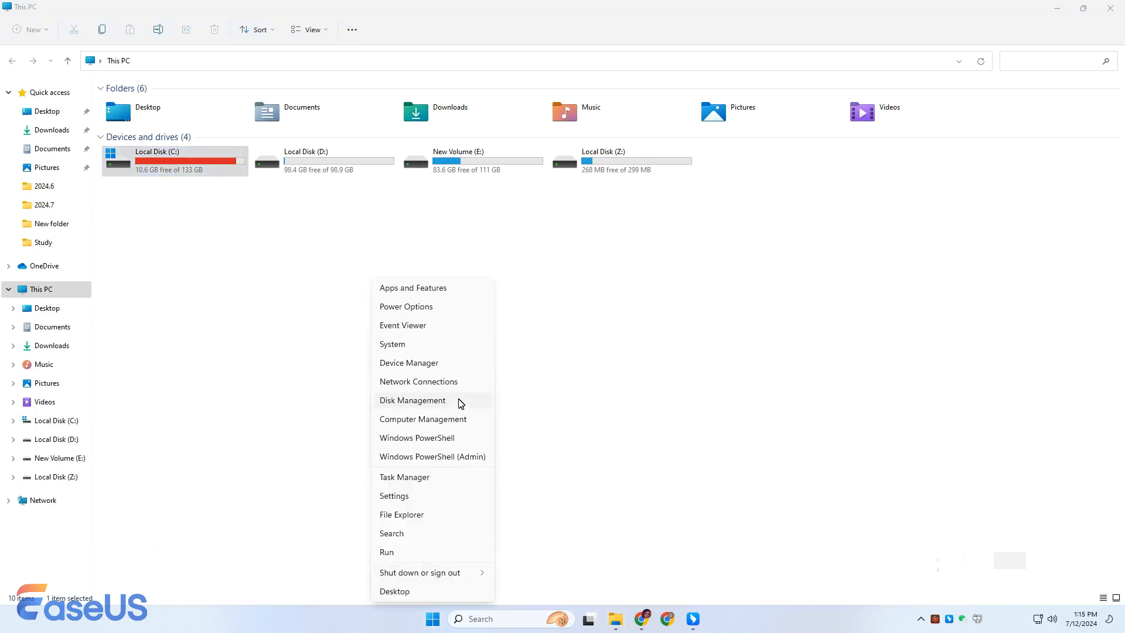
Open Disk Management and check D's actions, where Extend Volume is unavailable
{"action": "left_click", "coordinate": [412, 399]}
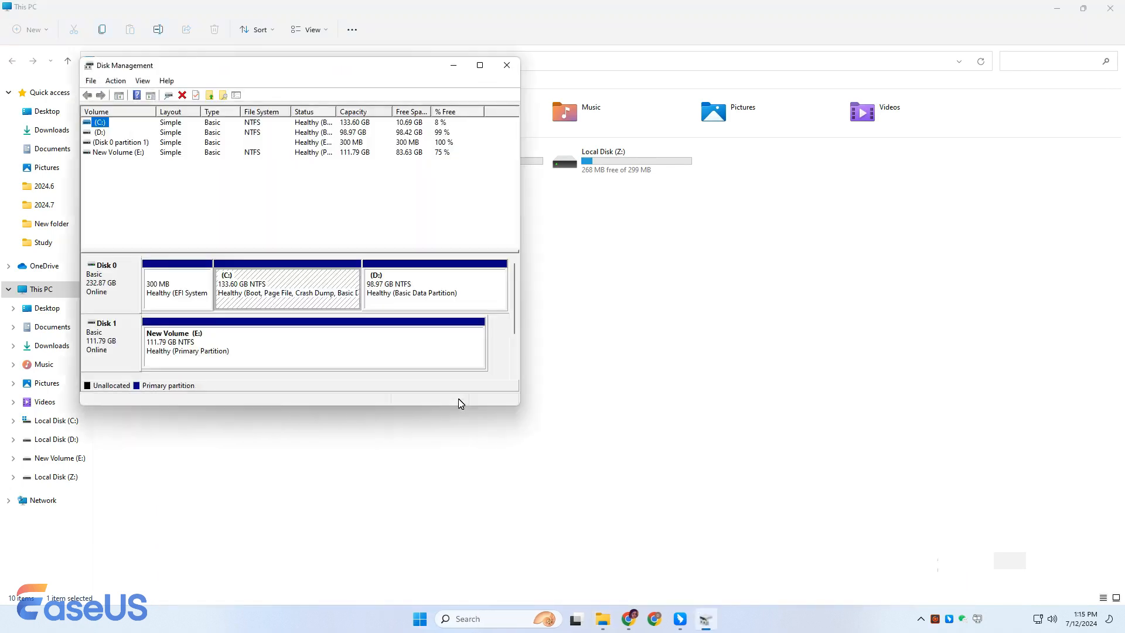
{"action": "right_click", "coordinate": [408, 283]}
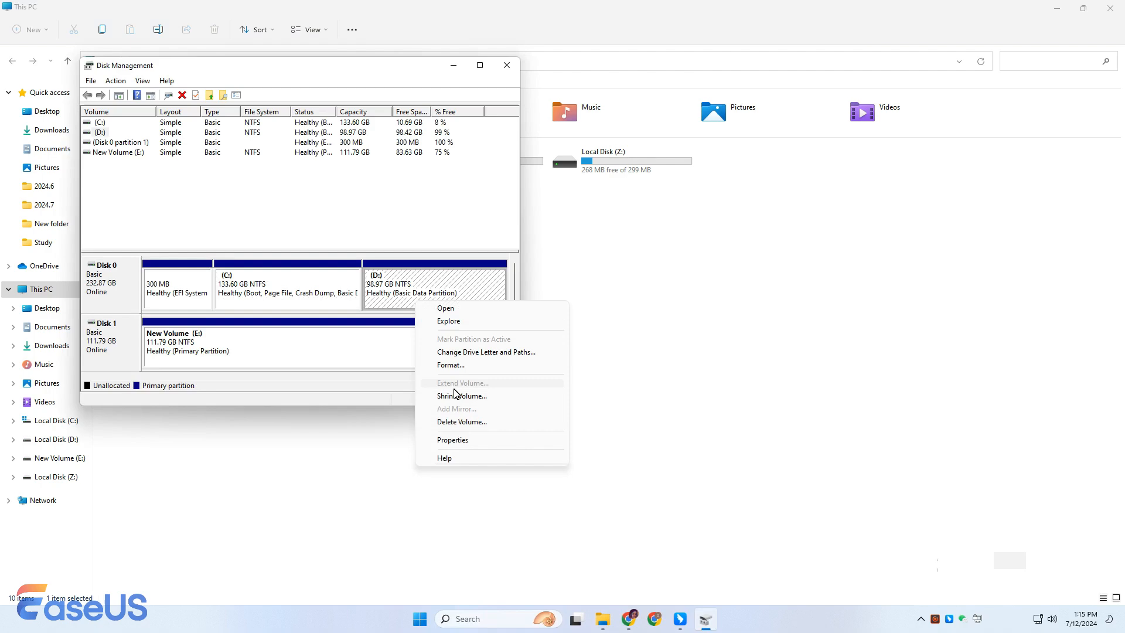
{"action": "left_click", "coordinate": [462, 395]}
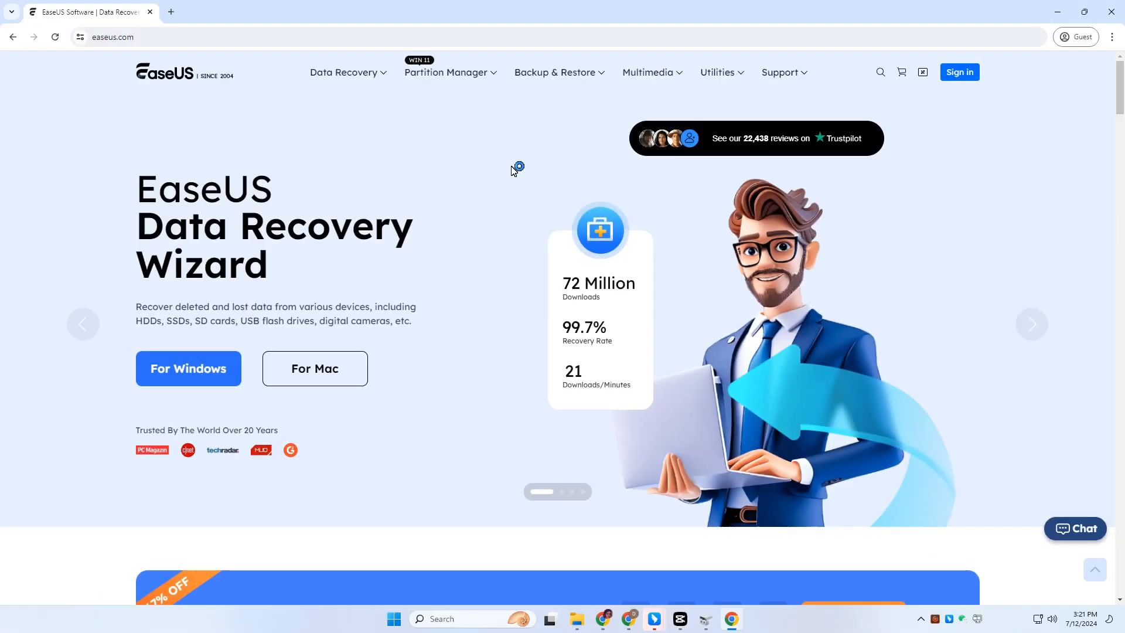
Go to the Partition Master product page on easeus.com and start the free trial download
{"action": "left_click", "coordinate": [445, 71]}
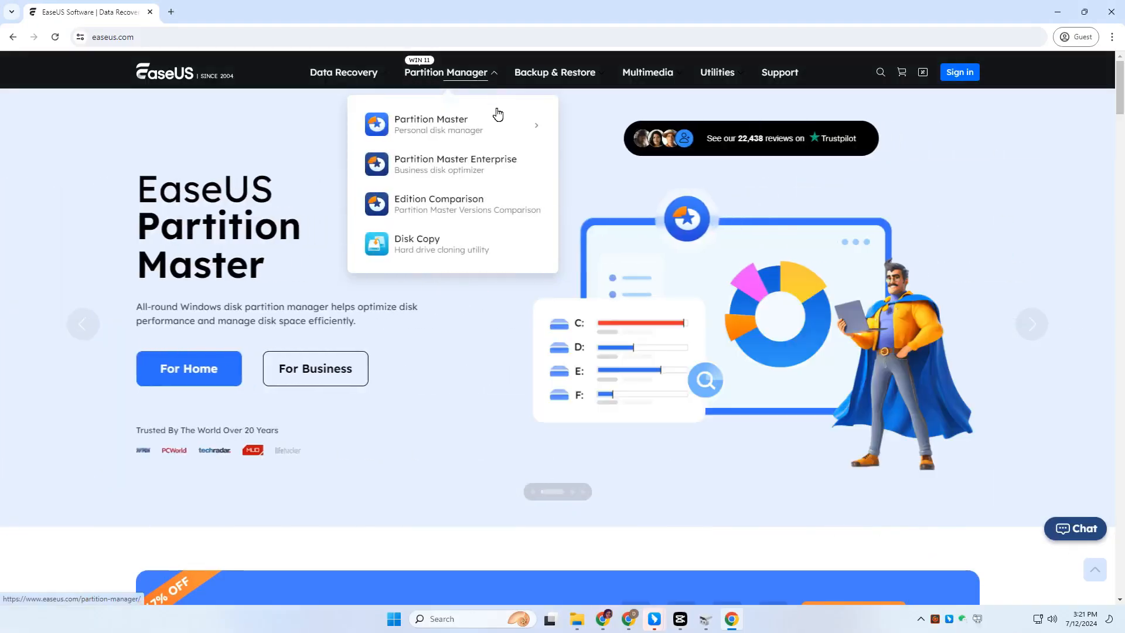
{"action": "left_click", "coordinate": [431, 124]}
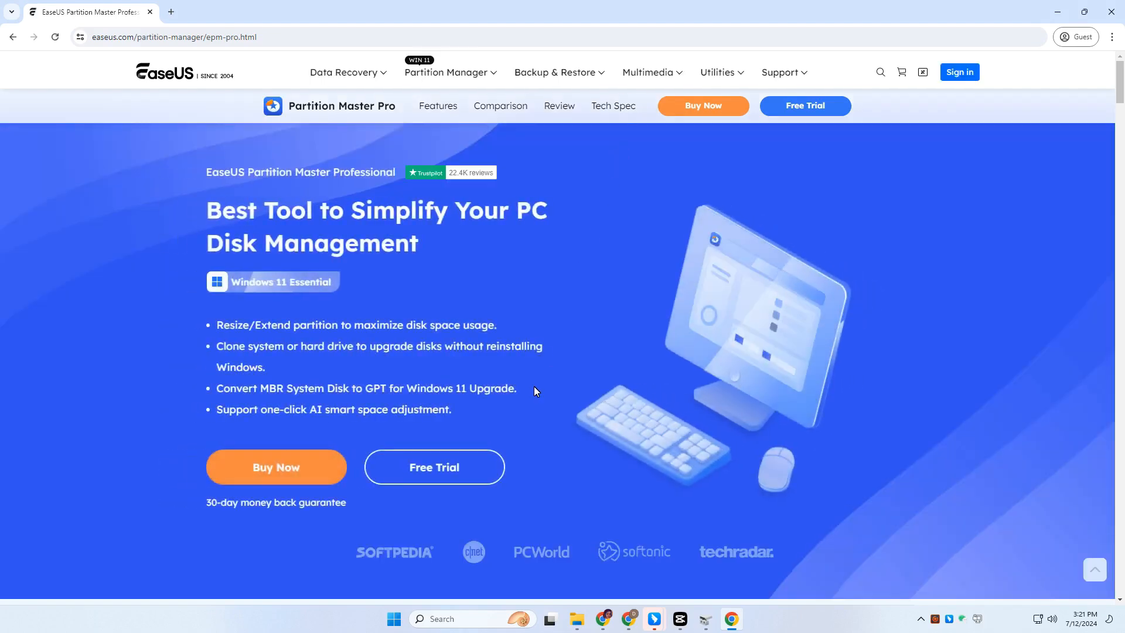
{"action": "mouse_move", "coordinate": [494, 474]}
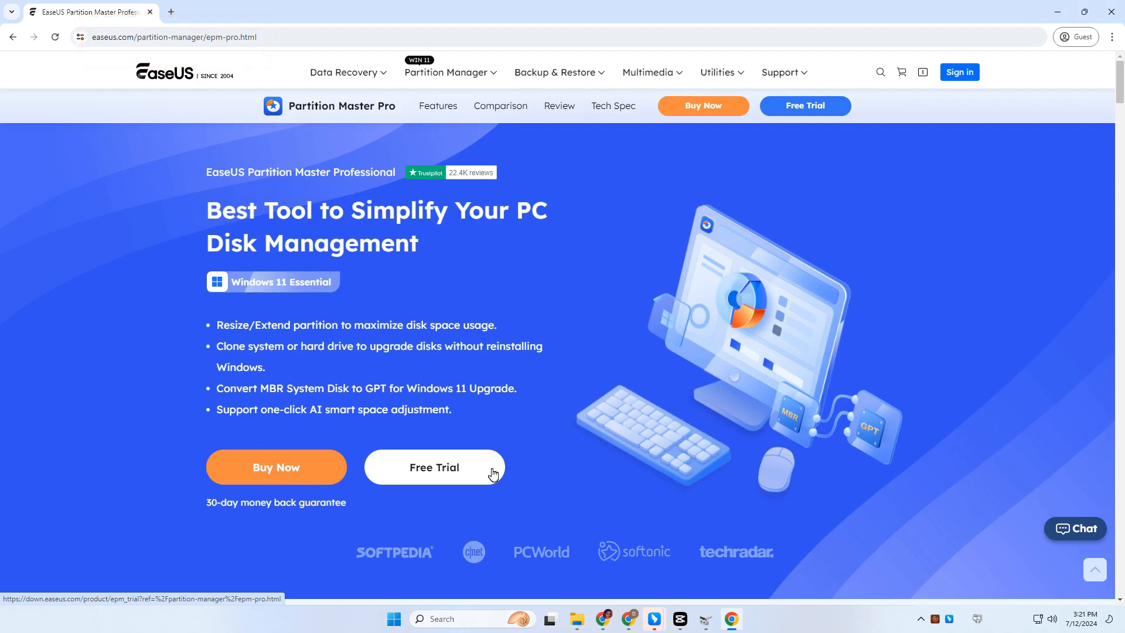
{"action": "left_click", "coordinate": [433, 467]}
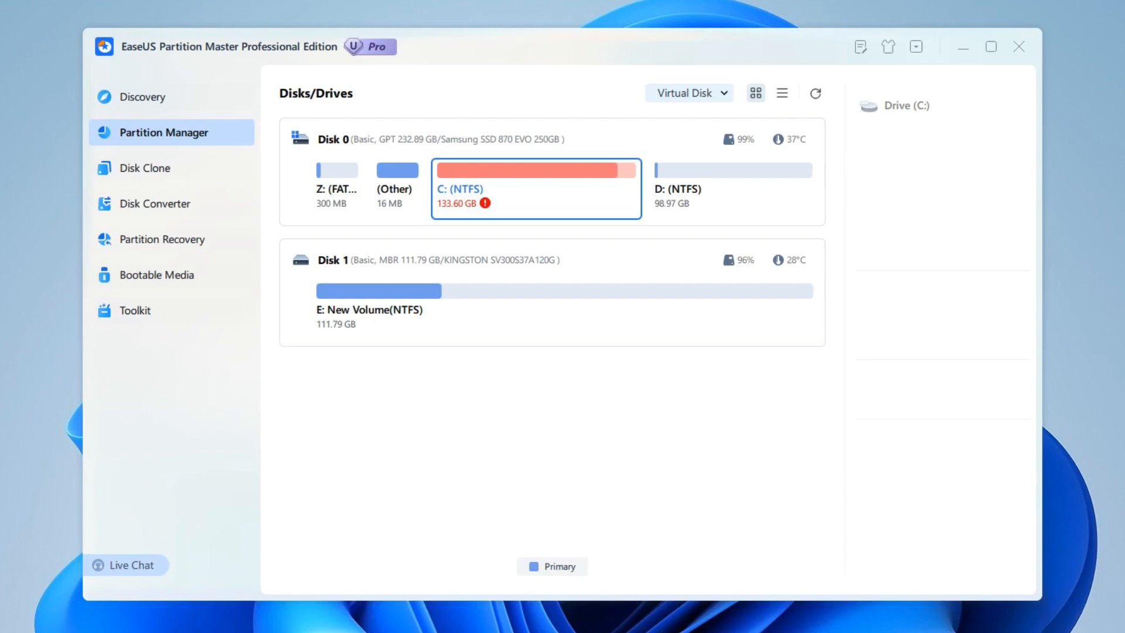
Shrink partition D from its left end, freeing about 52 GB of unallocated space
{"action": "left_click", "coordinate": [534, 169]}
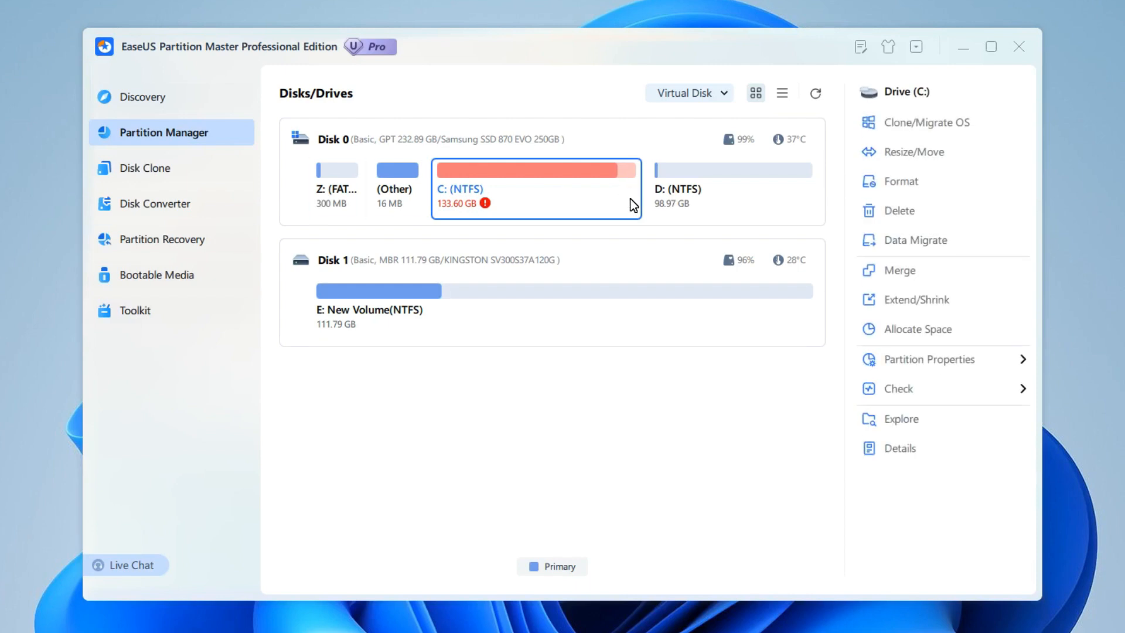
{"action": "mouse_move", "coordinate": [632, 204]}
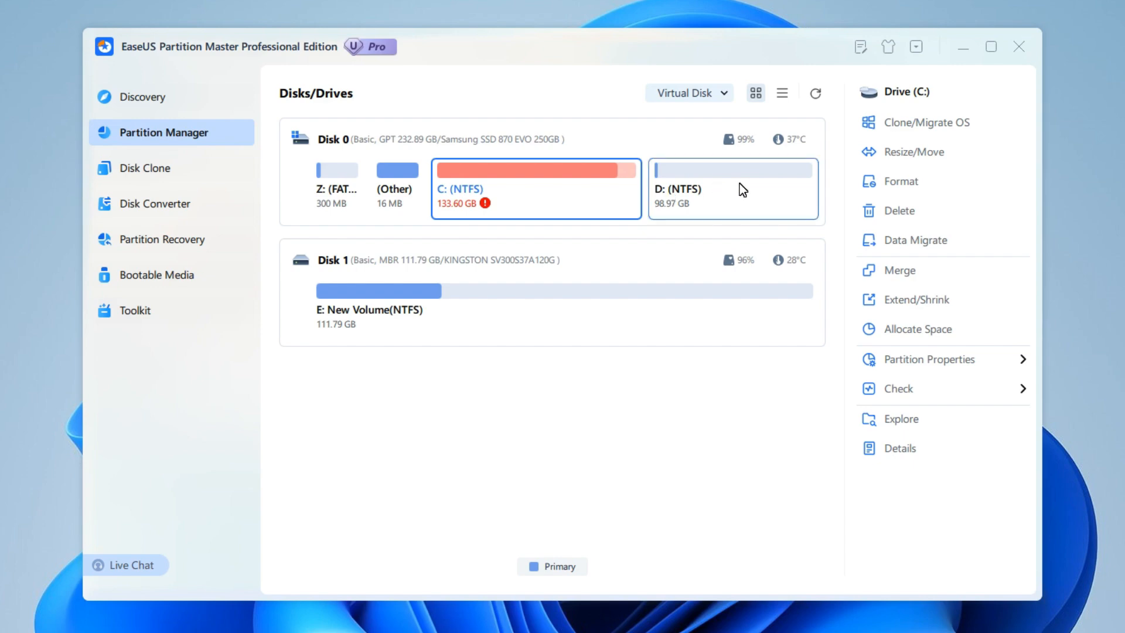
{"action": "right_click", "coordinate": [731, 175]}
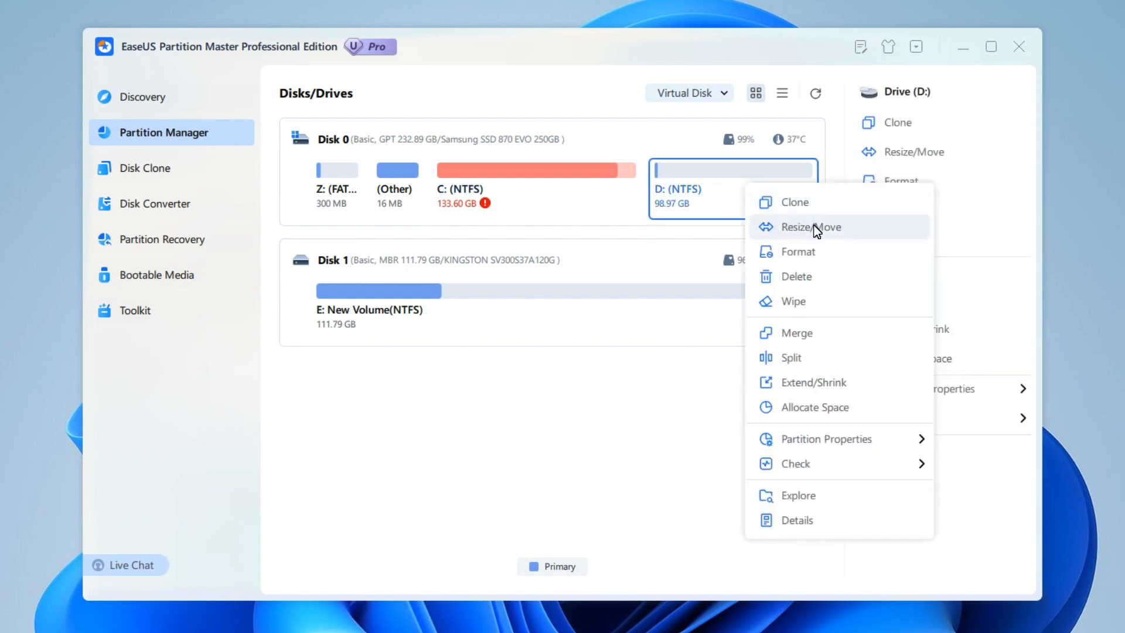
{"action": "left_click", "coordinate": [811, 227]}
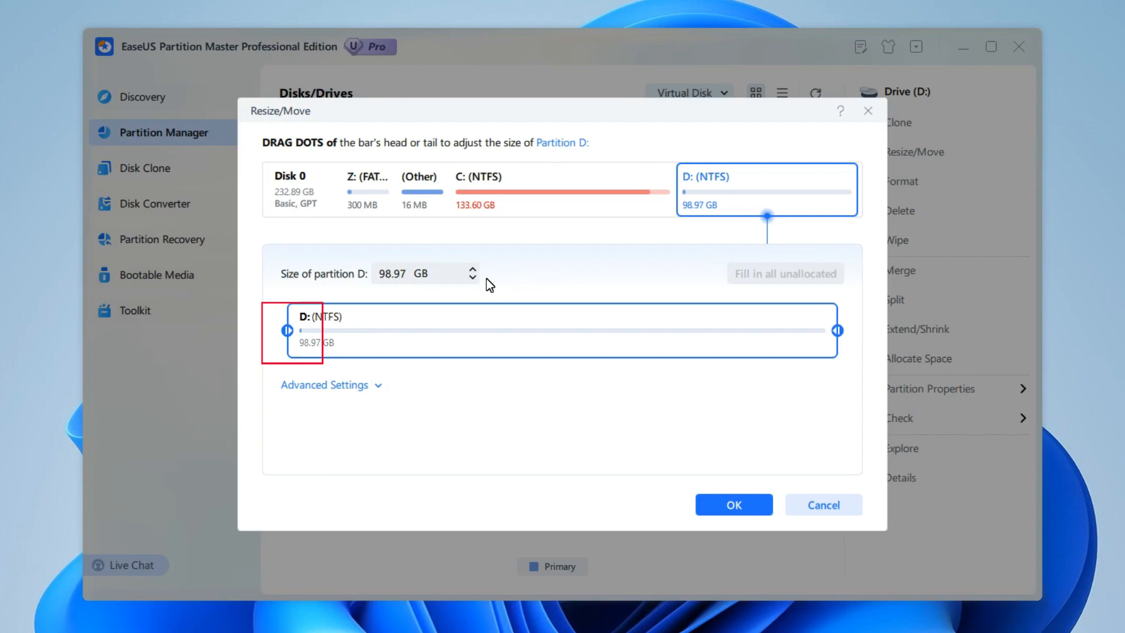
{"action": "left_click_drag", "start_coordinate": [287, 330], "coordinate": [412, 329]}
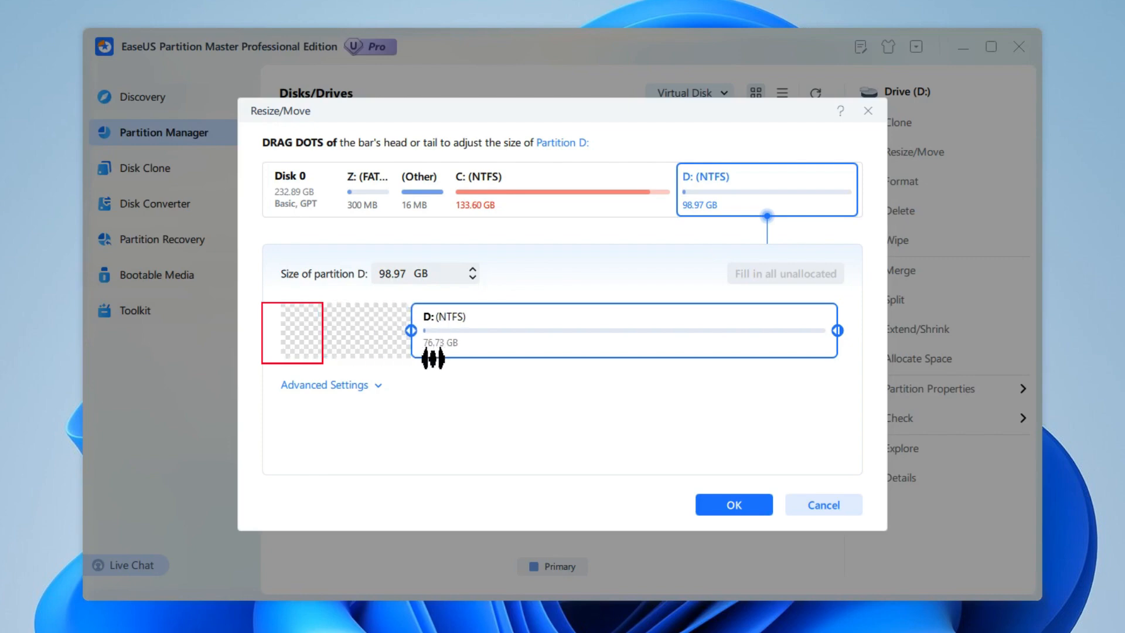
{"action": "left_click_drag", "start_coordinate": [411, 330], "coordinate": [577, 330]}
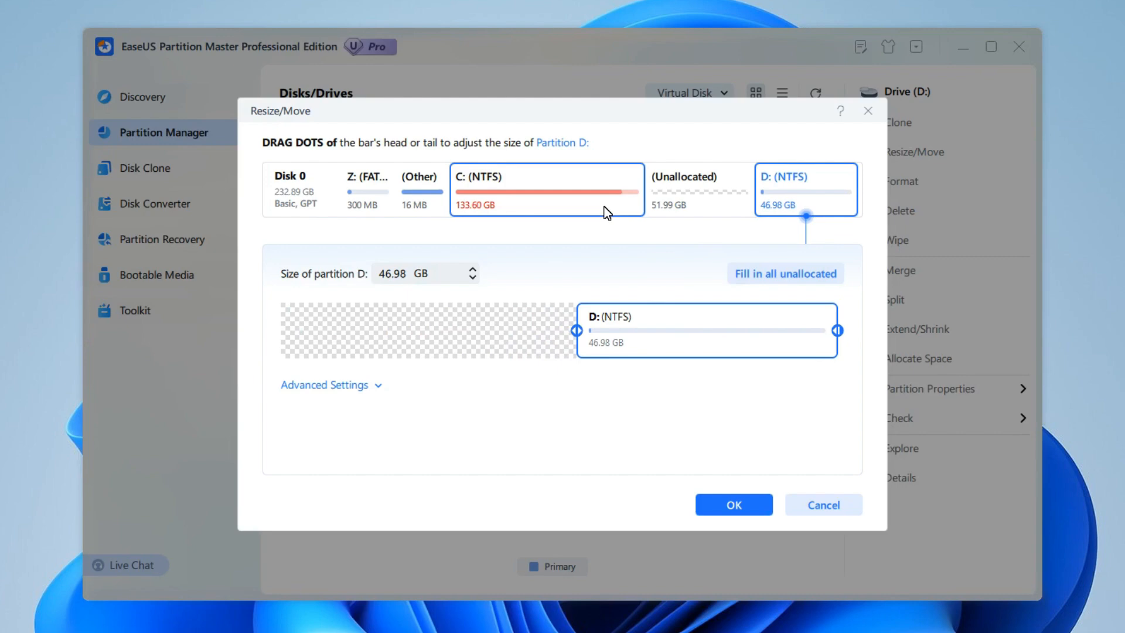
Stretch partition C into the freed unallocated space and confirm its new size
{"action": "left_click", "coordinate": [546, 188]}
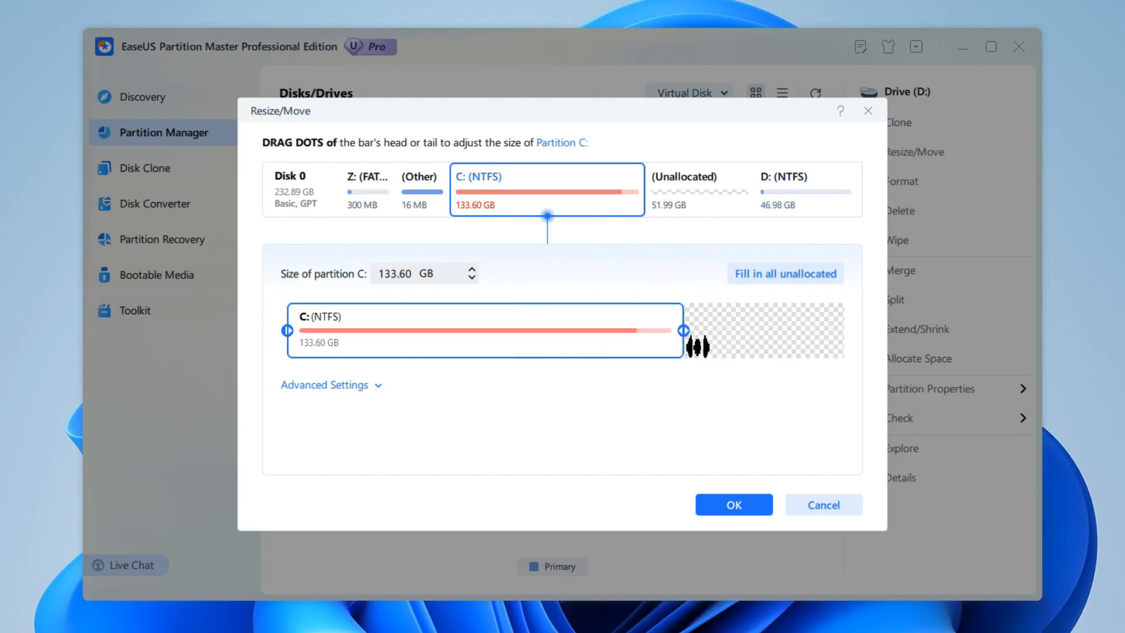
{"action": "left_click_drag", "start_coordinate": [683, 329], "coordinate": [837, 330]}
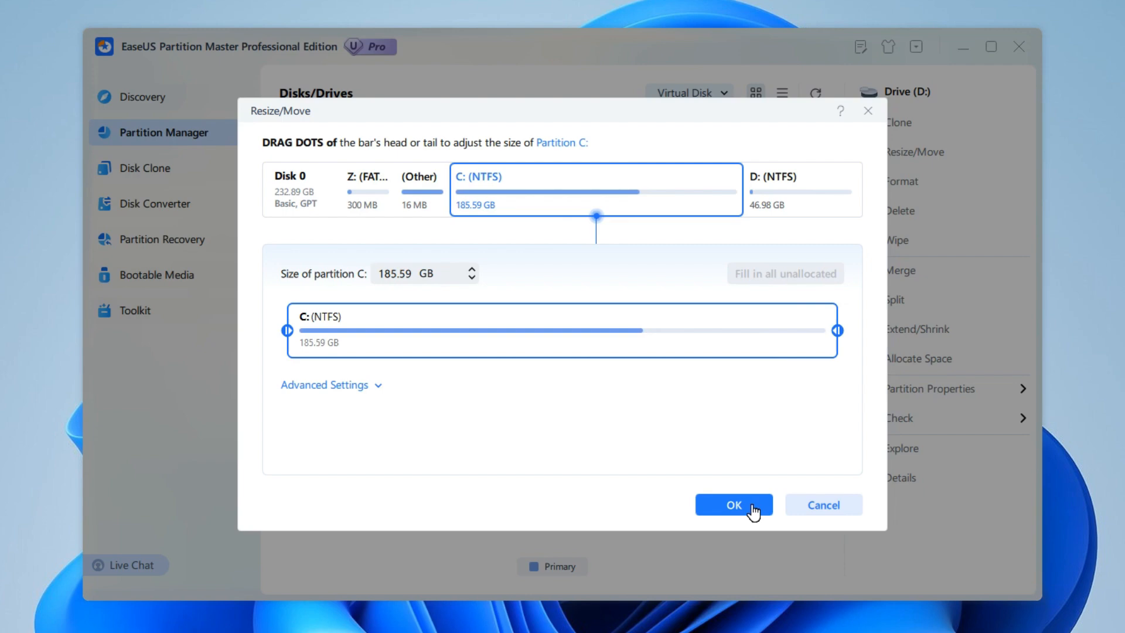
{"action": "left_click", "coordinate": [732, 504]}
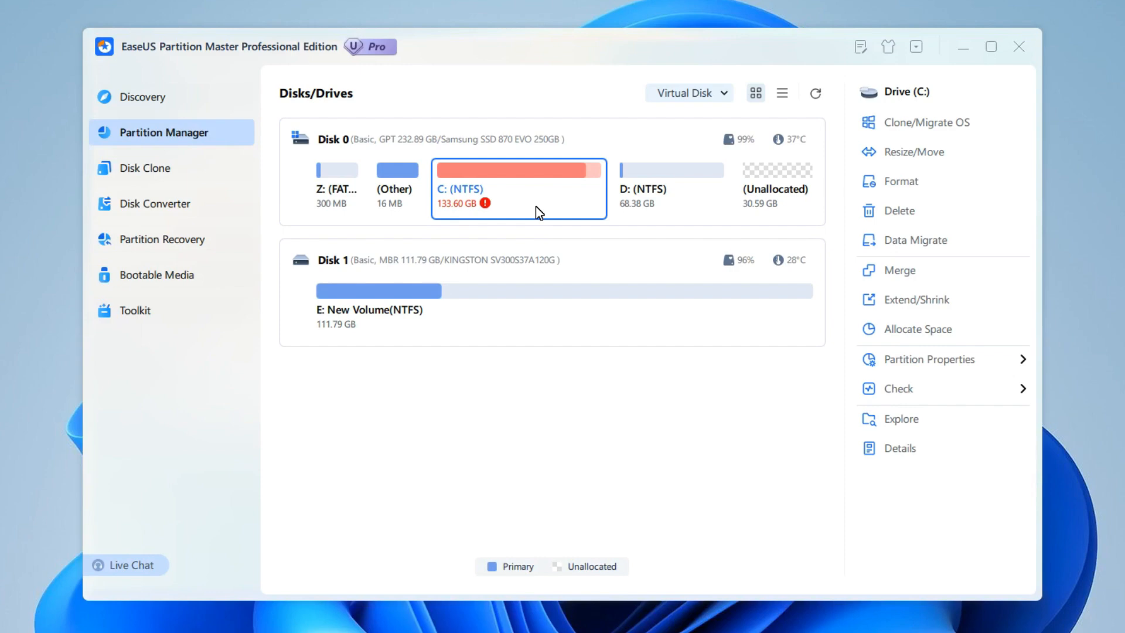
Resize C to 164.19 GB, execute the queued task, and accept the restart
{"action": "left_click", "coordinate": [915, 152]}
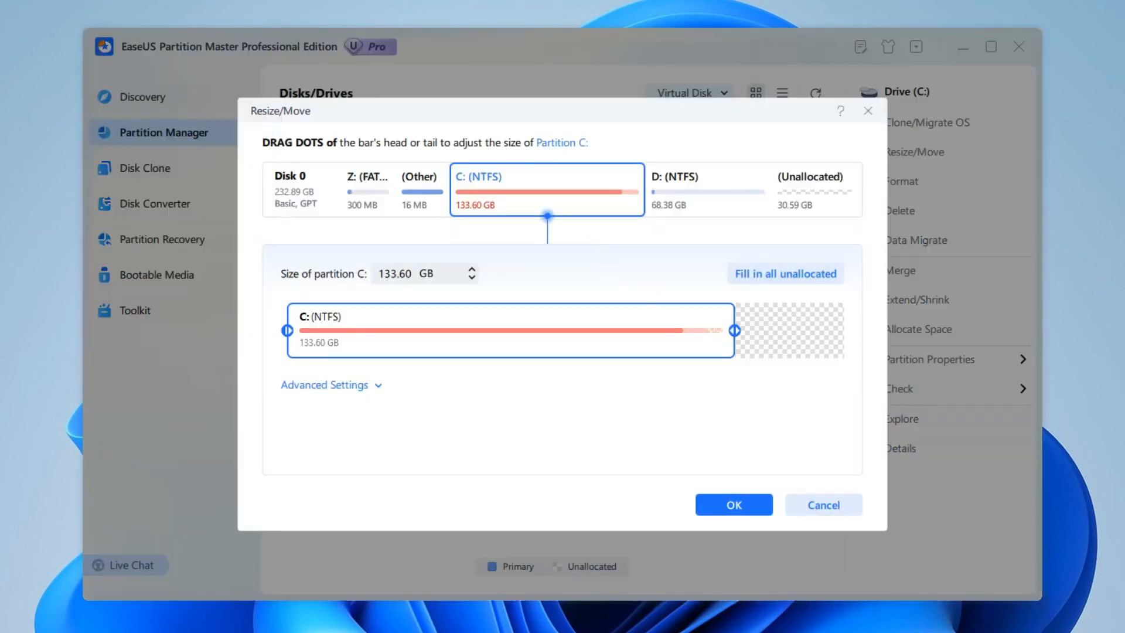
{"action": "left_click_drag", "start_coordinate": [729, 330], "coordinate": [838, 331]}
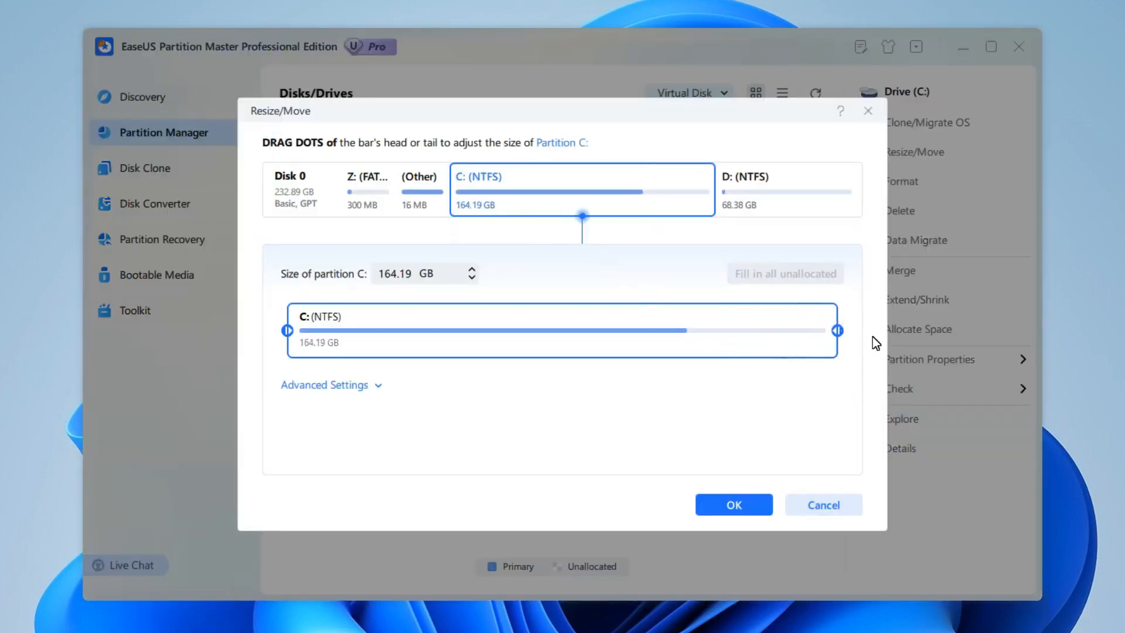
{"action": "left_click", "coordinate": [732, 504]}
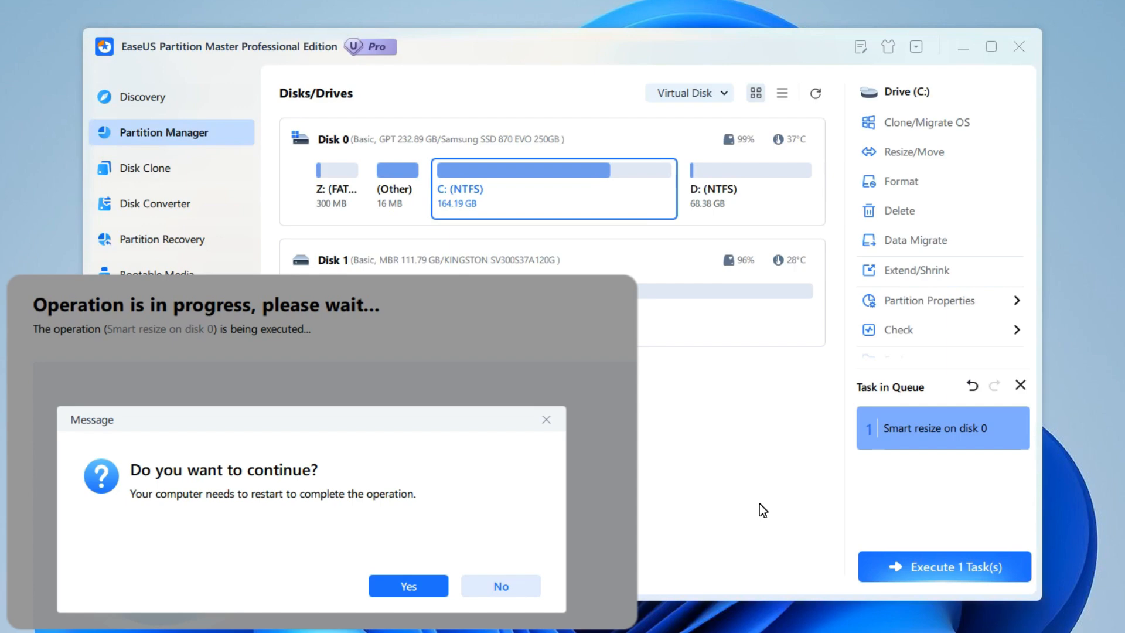
{"action": "left_click", "coordinate": [408, 586]}
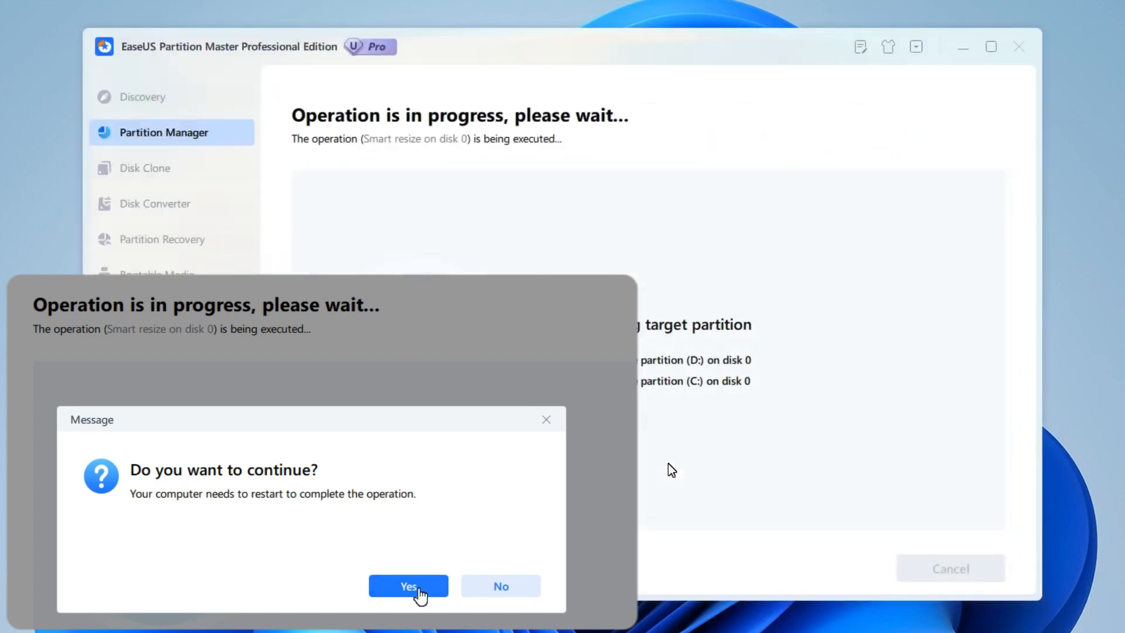
{"action": "left_click", "coordinate": [408, 586]}
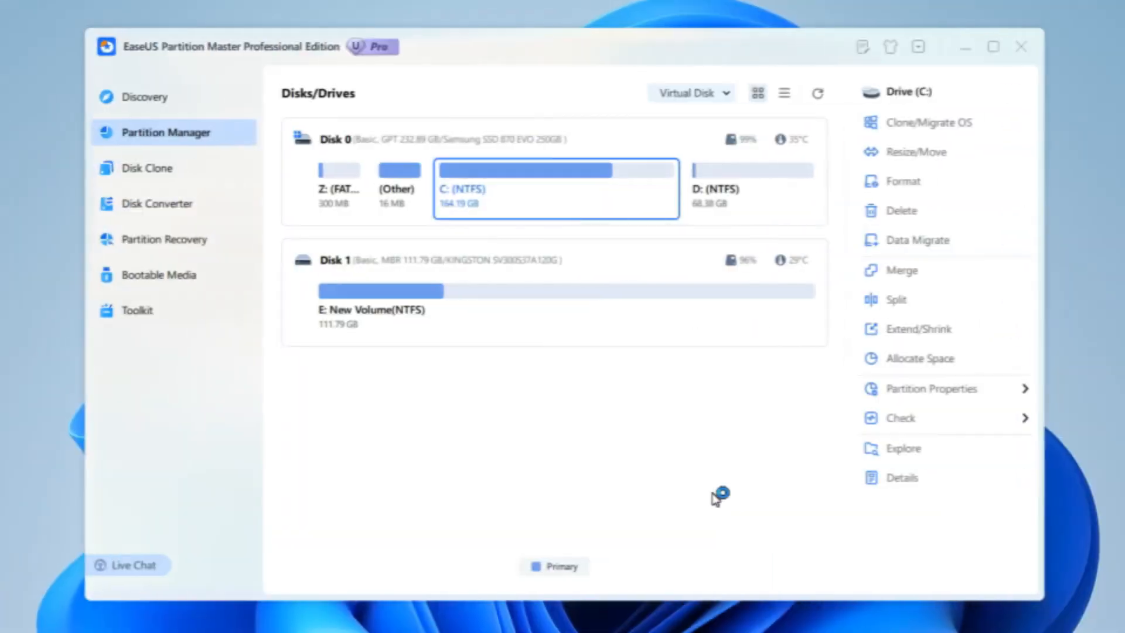
Start a merge on partition C and select D (68.38 GB) as the partner partition
{"action": "right_click", "coordinate": [556, 179]}
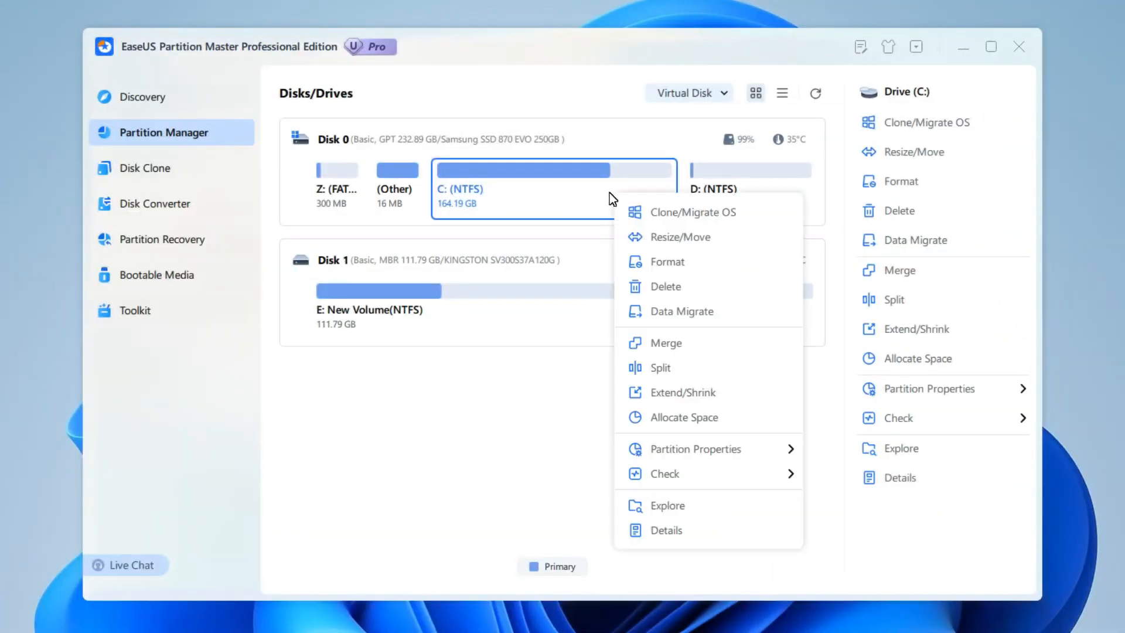
{"action": "mouse_move", "coordinate": [719, 344]}
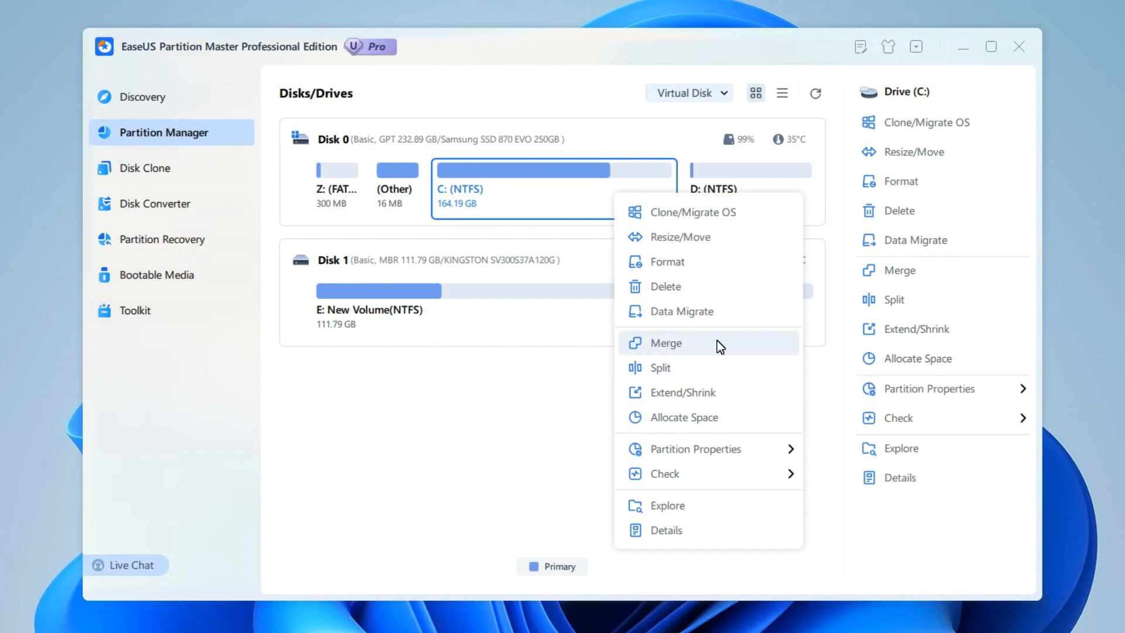
{"action": "left_click", "coordinate": [664, 342]}
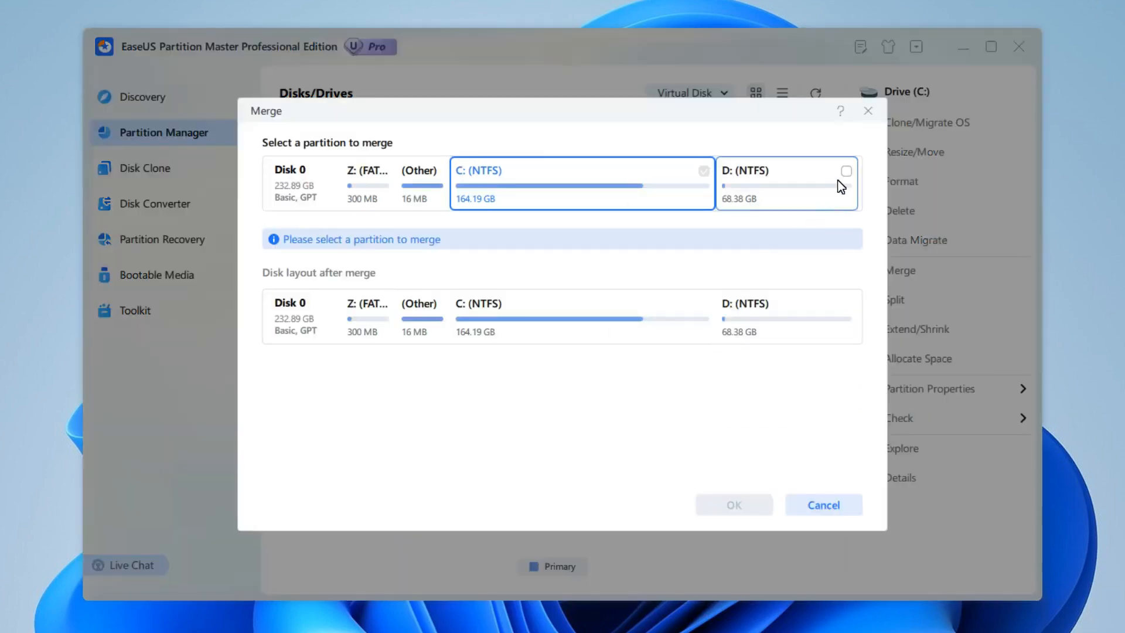
{"action": "left_click", "coordinate": [846, 171]}
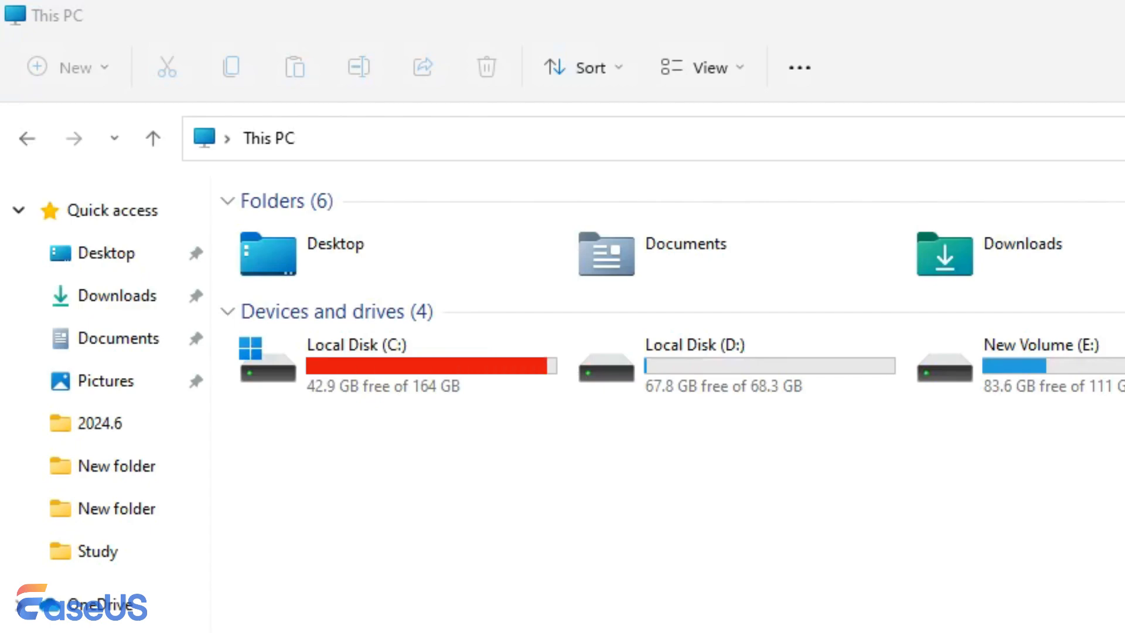
Bring up the context menu for Local Disk C in This PC
{"action": "right_click", "coordinate": [563, 228]}
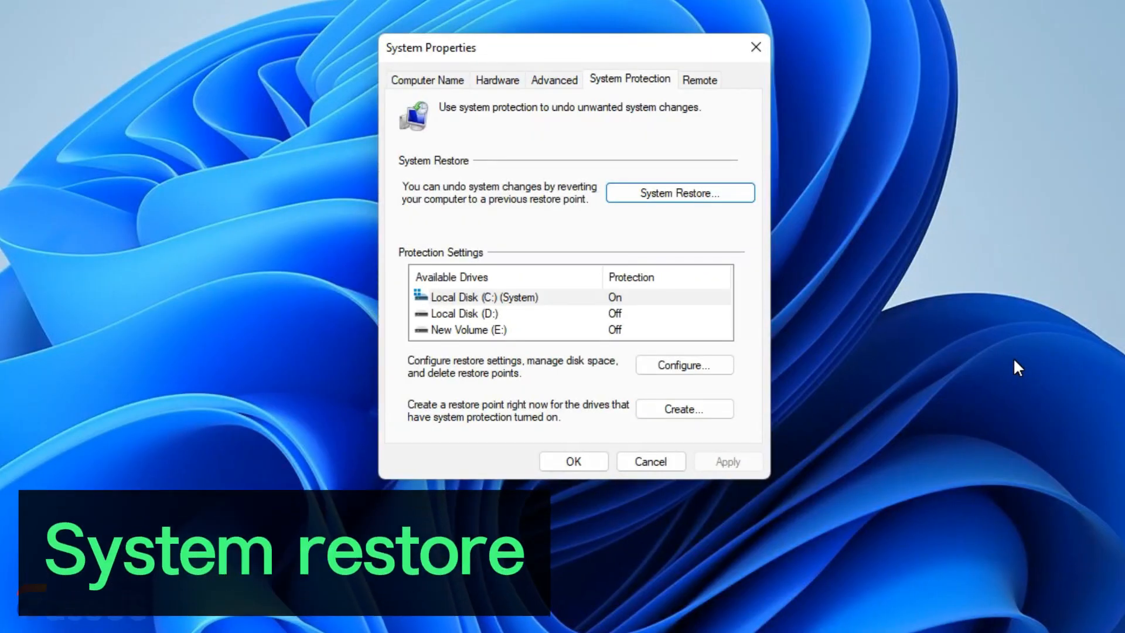
Open the virtual memory paging file settings, then confirm the Disk Cleanup deletion on C
{"action": "left_click", "coordinate": [678, 193]}
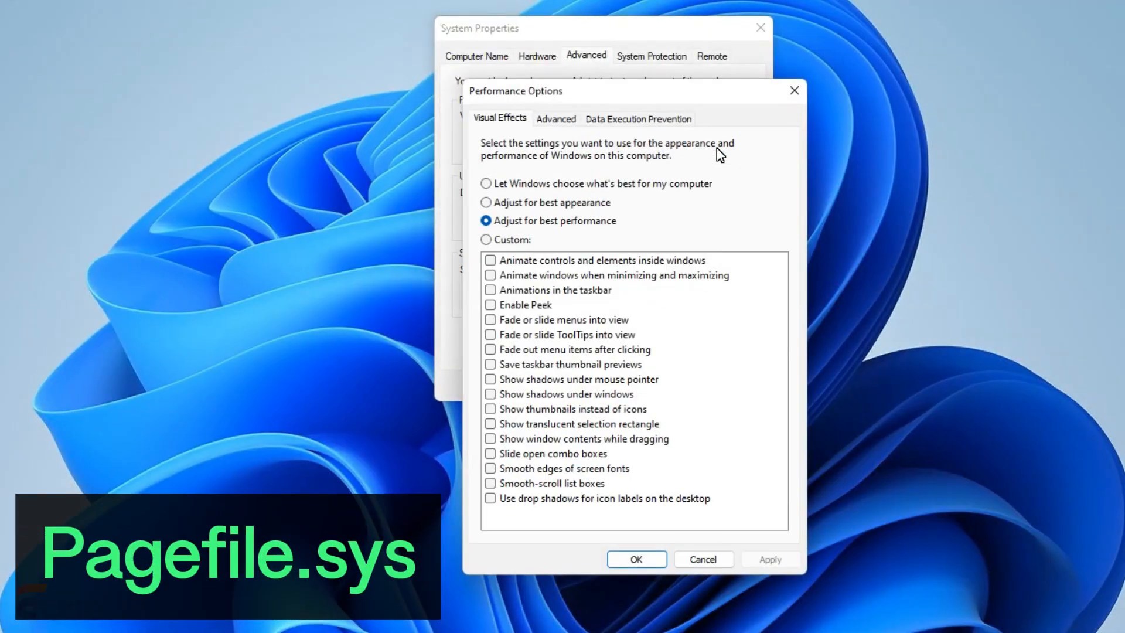
{"action": "left_click", "coordinate": [555, 119]}
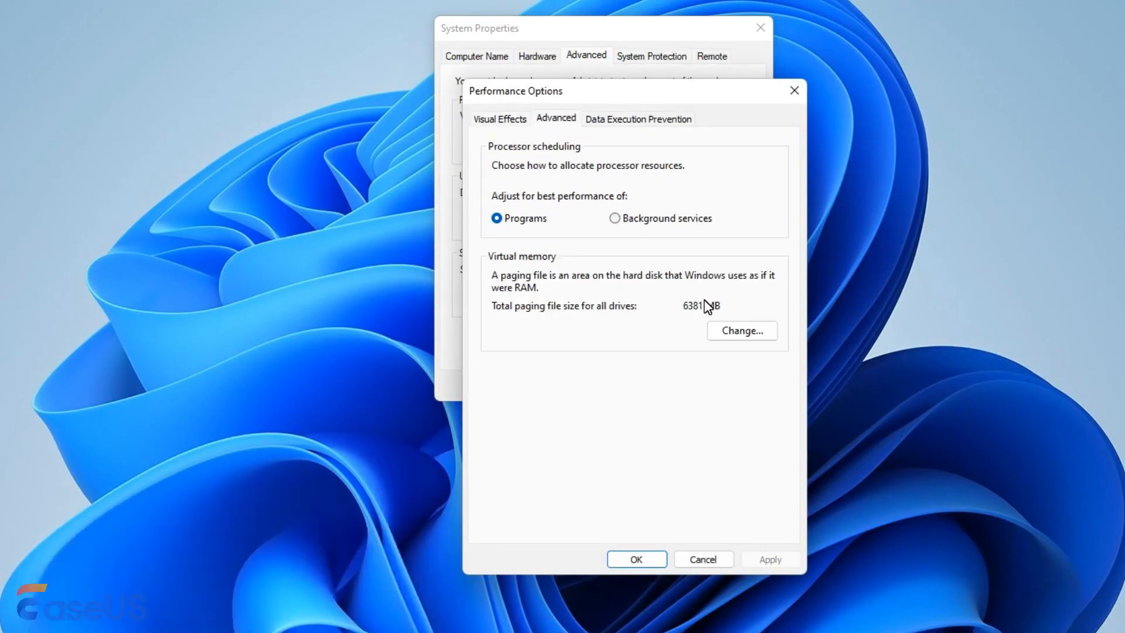
{"action": "left_click", "coordinate": [741, 330]}
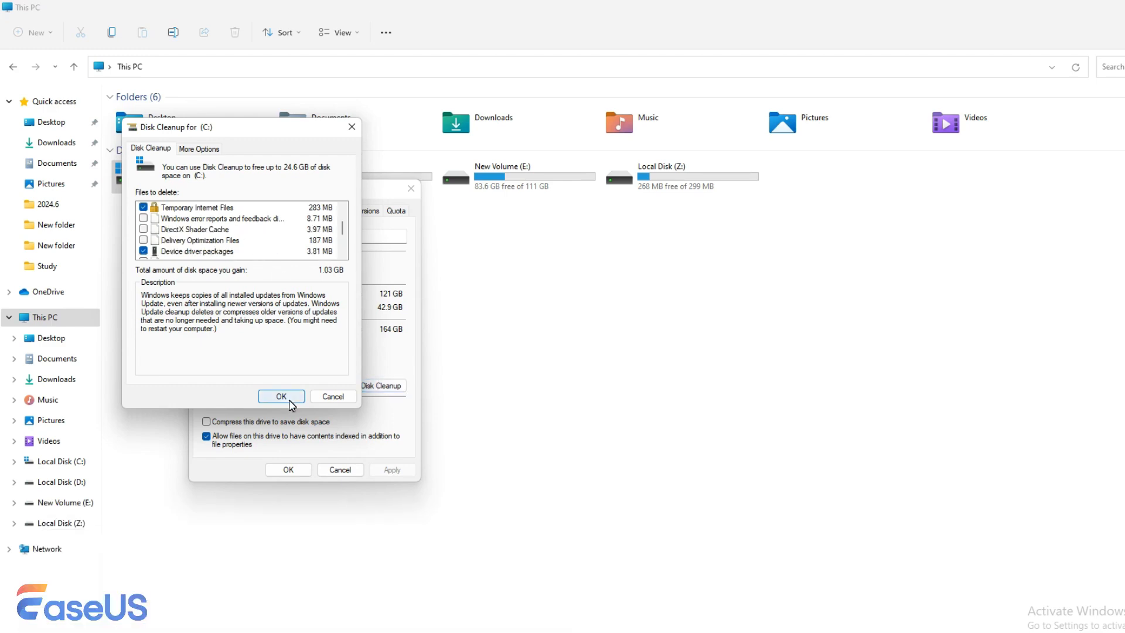
{"action": "left_click", "coordinate": [280, 396]}
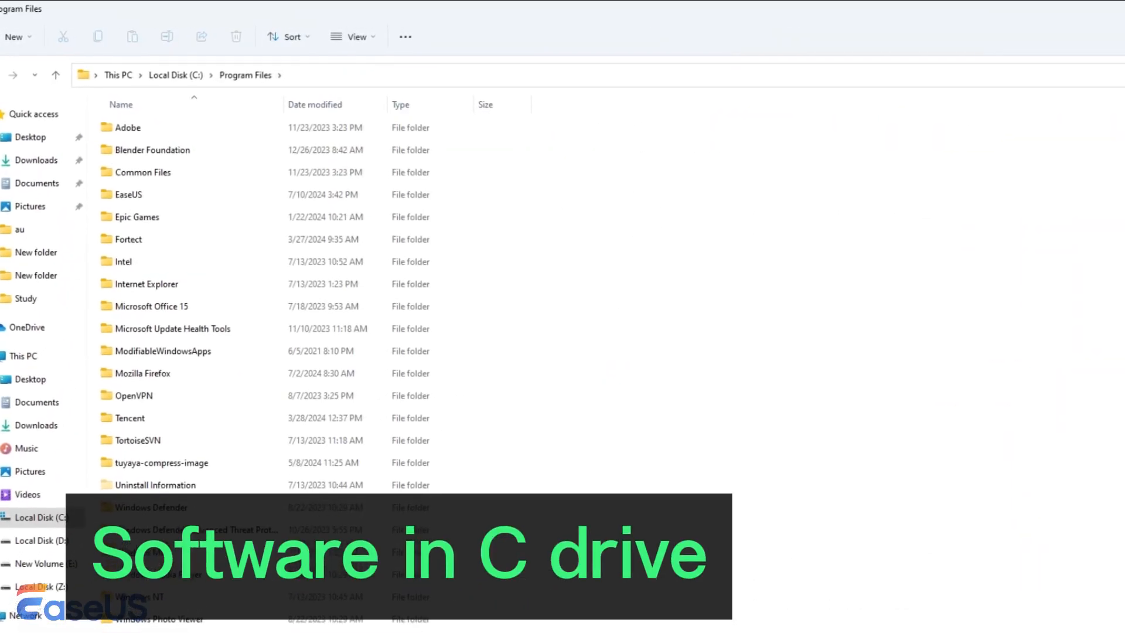